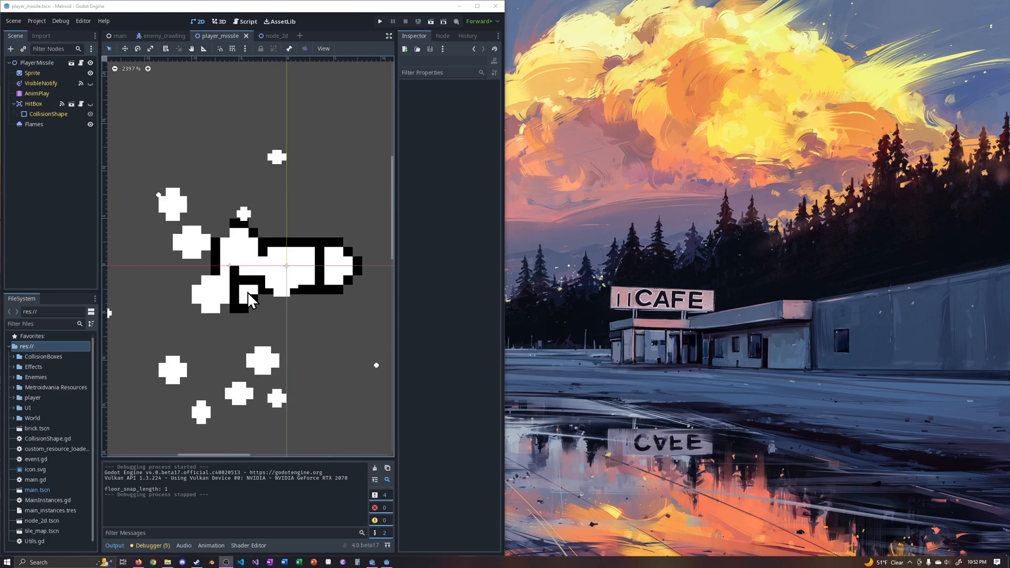
Step: Run the project to watch how the missile particles render
click(31, 73)
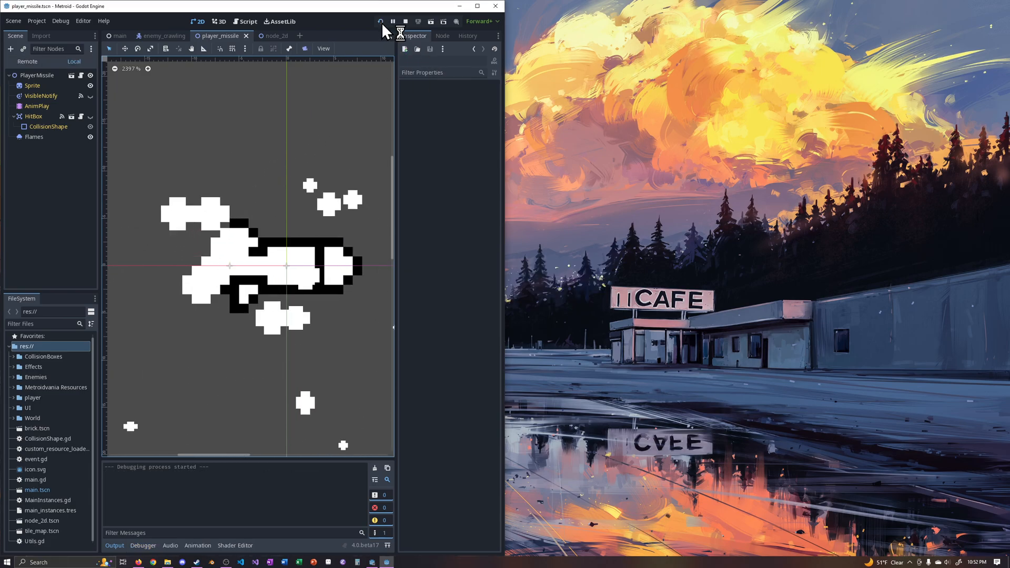
Step: Close the running game window and open Project Settings from the Project menu
click(380, 21)
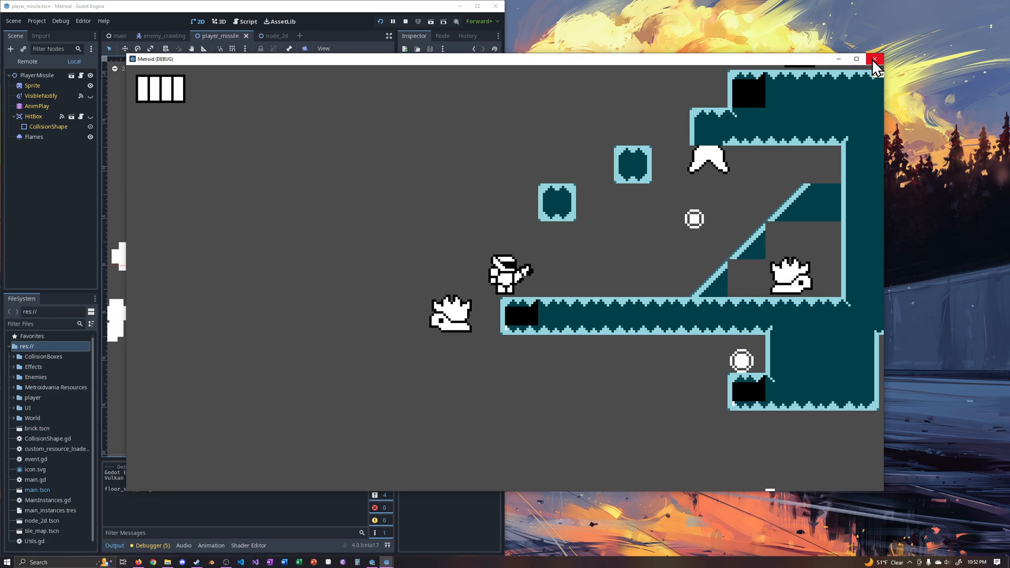
click(875, 60)
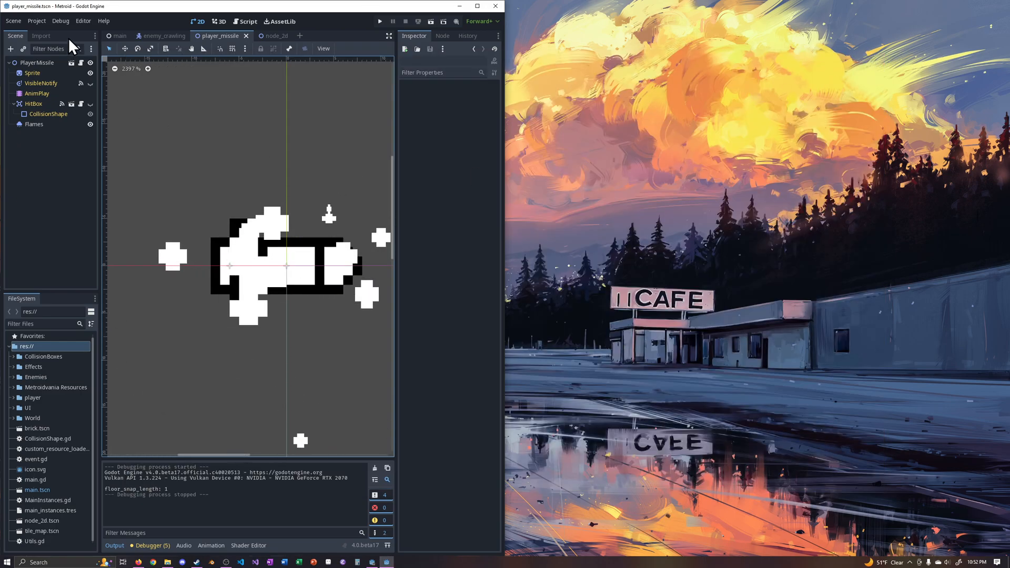
click(12, 21)
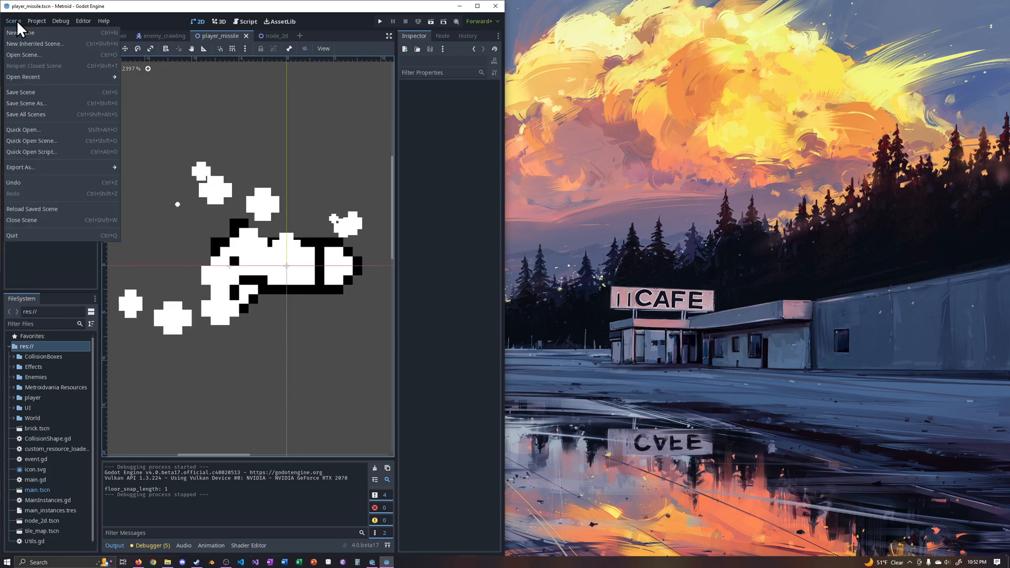
click(36, 21)
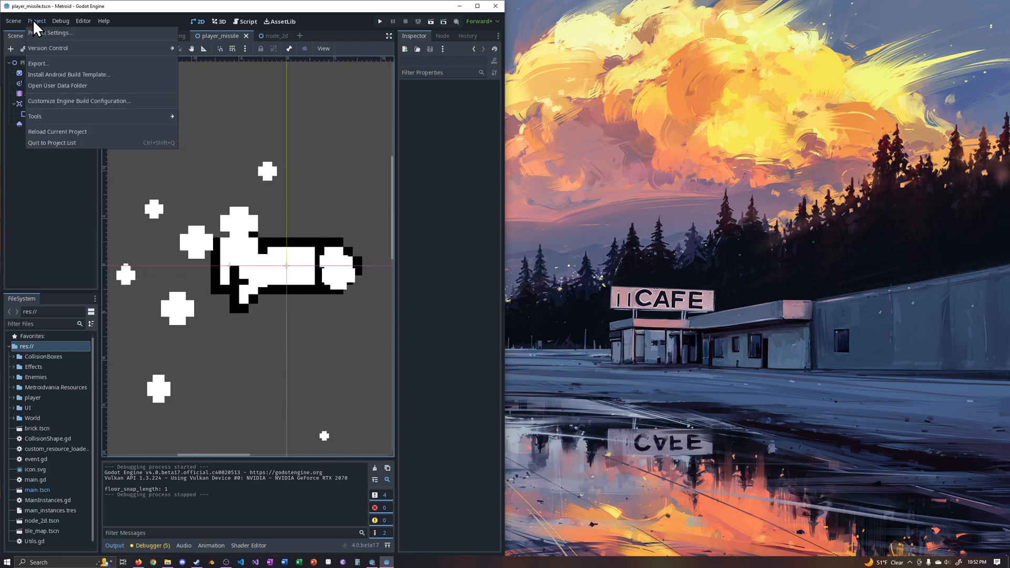
click(49, 33)
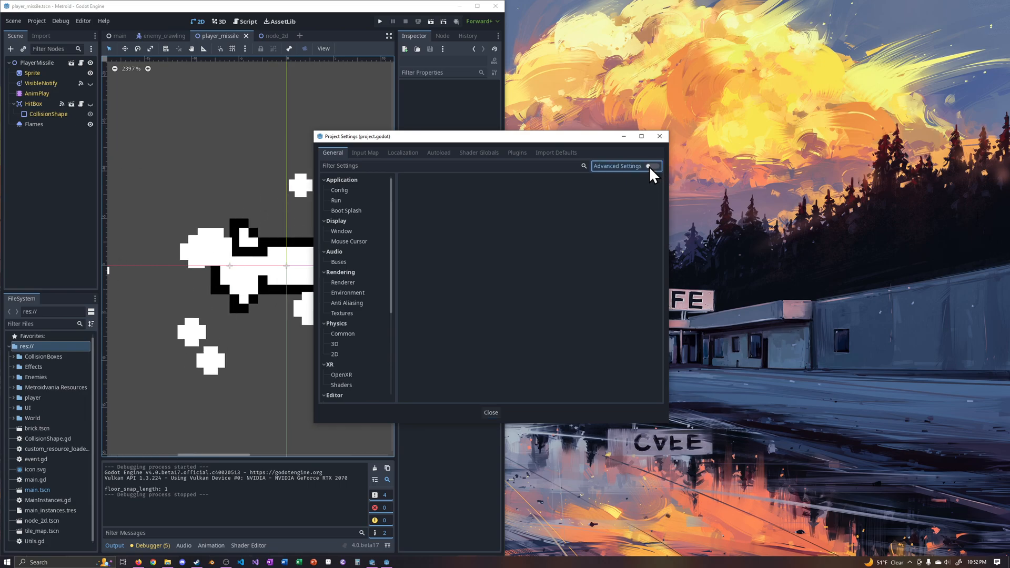
Step: Enable Advanced Settings and navigate to the Rendering > 2D settings category
click(655, 166)
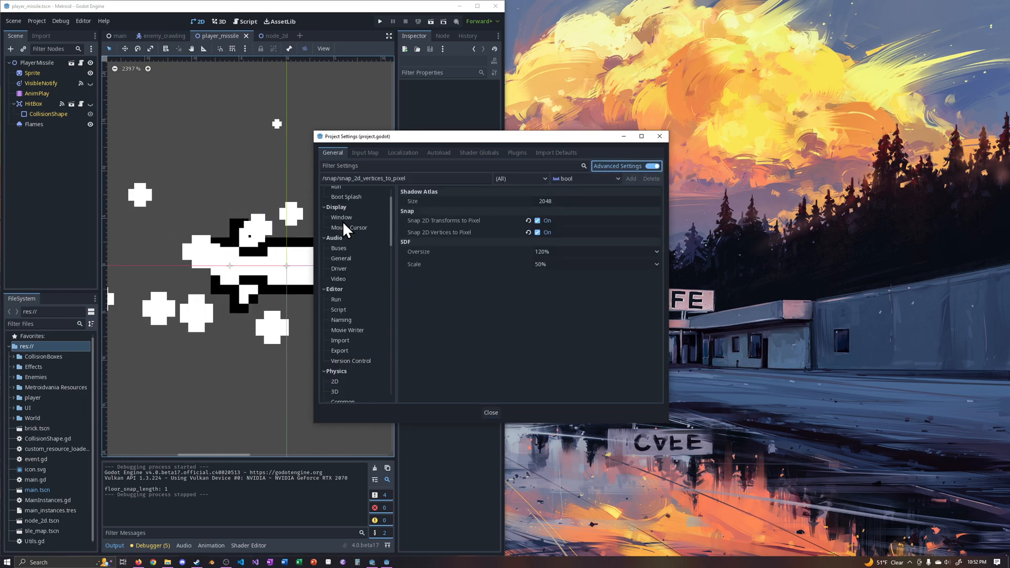
scroll(down, 3)
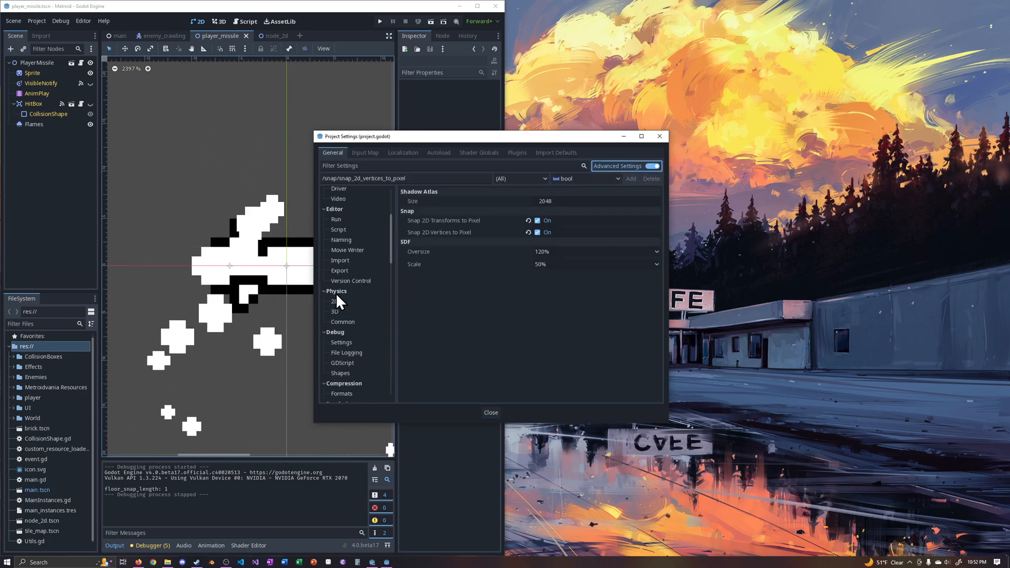
click(355, 379)
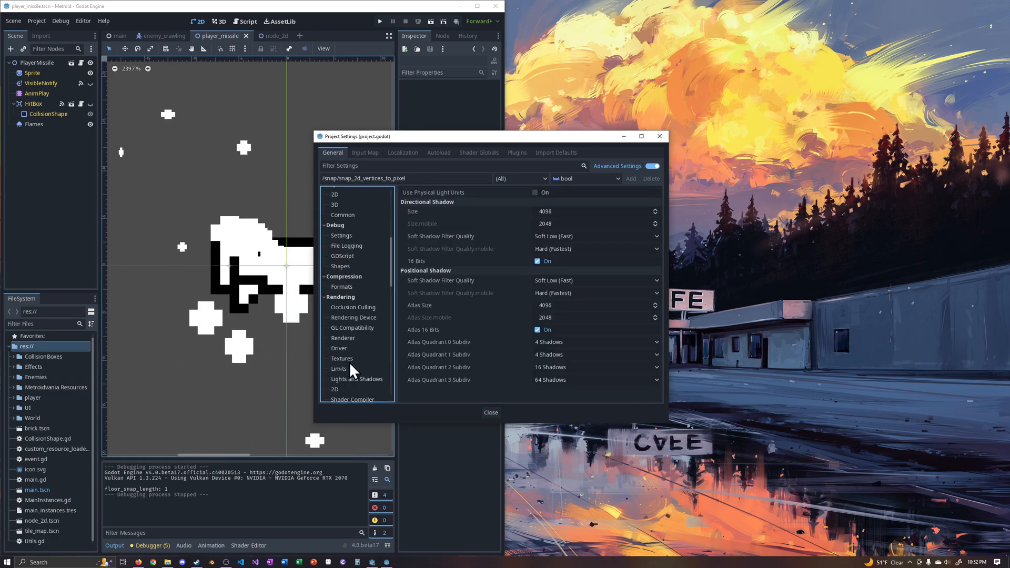
click(335, 389)
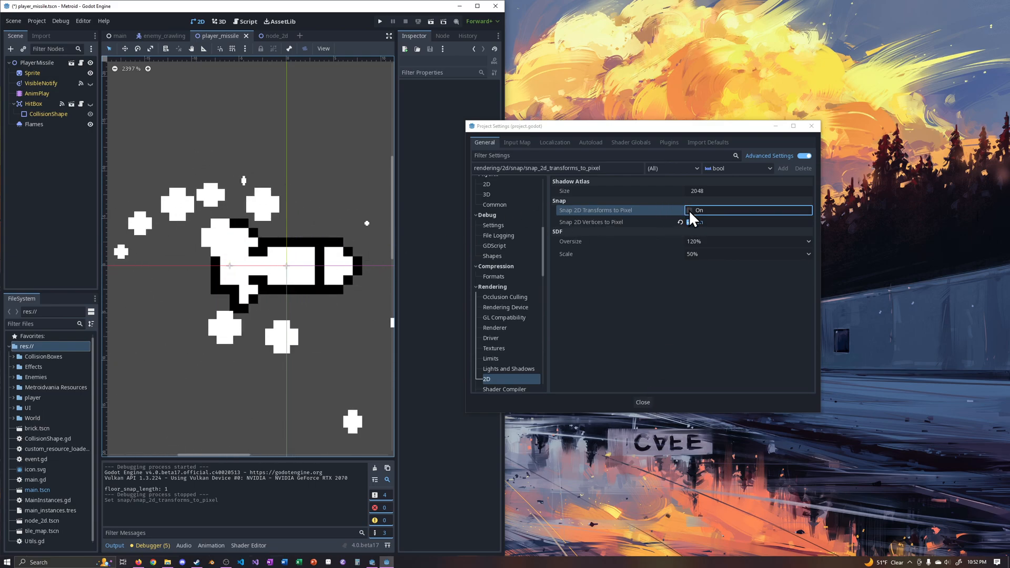
Step: Re-enable Snap 2D Transforms to Pixel and disable Snap 2D Vertices to Pixel
click(690, 221)
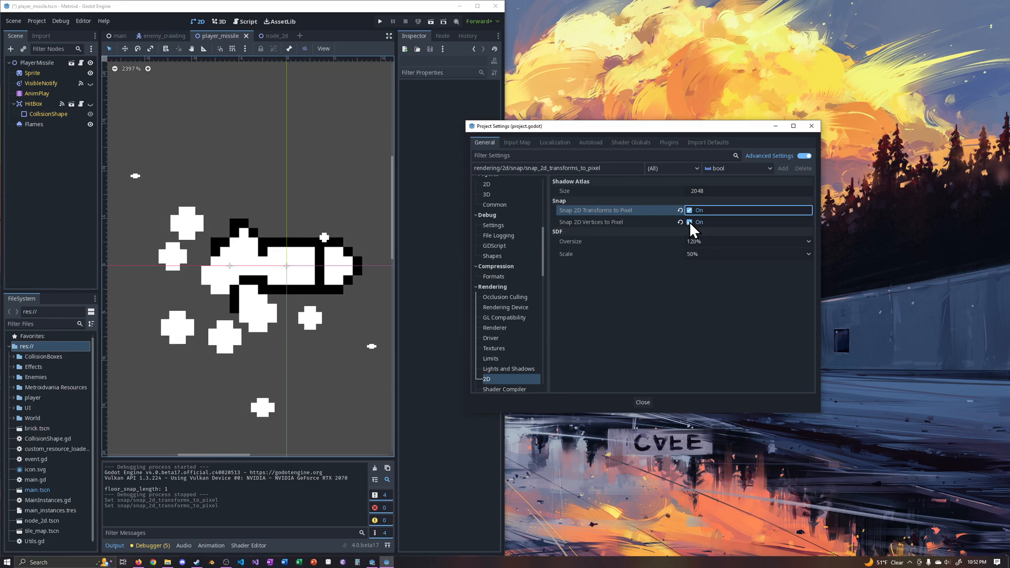
click(689, 222)
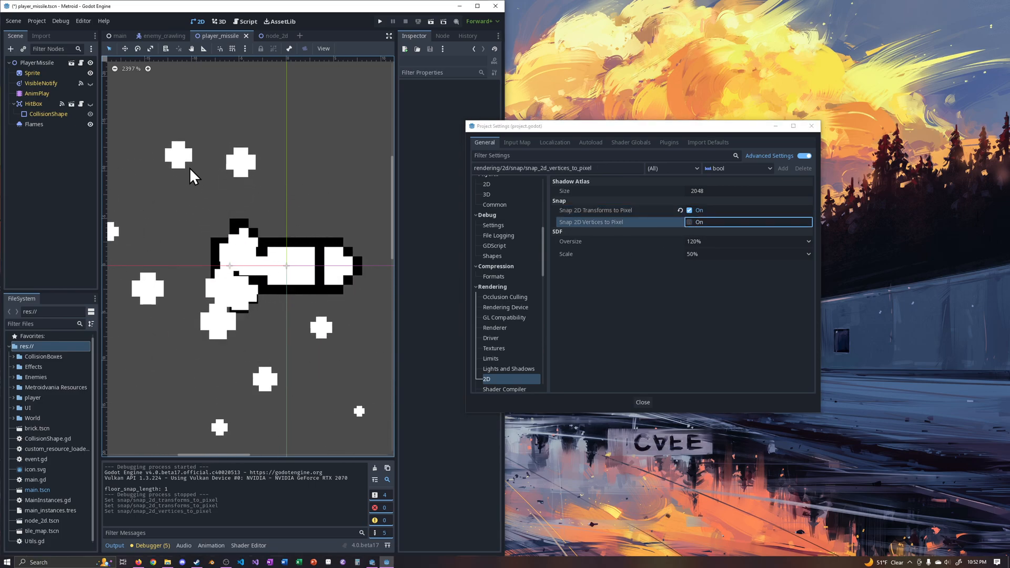